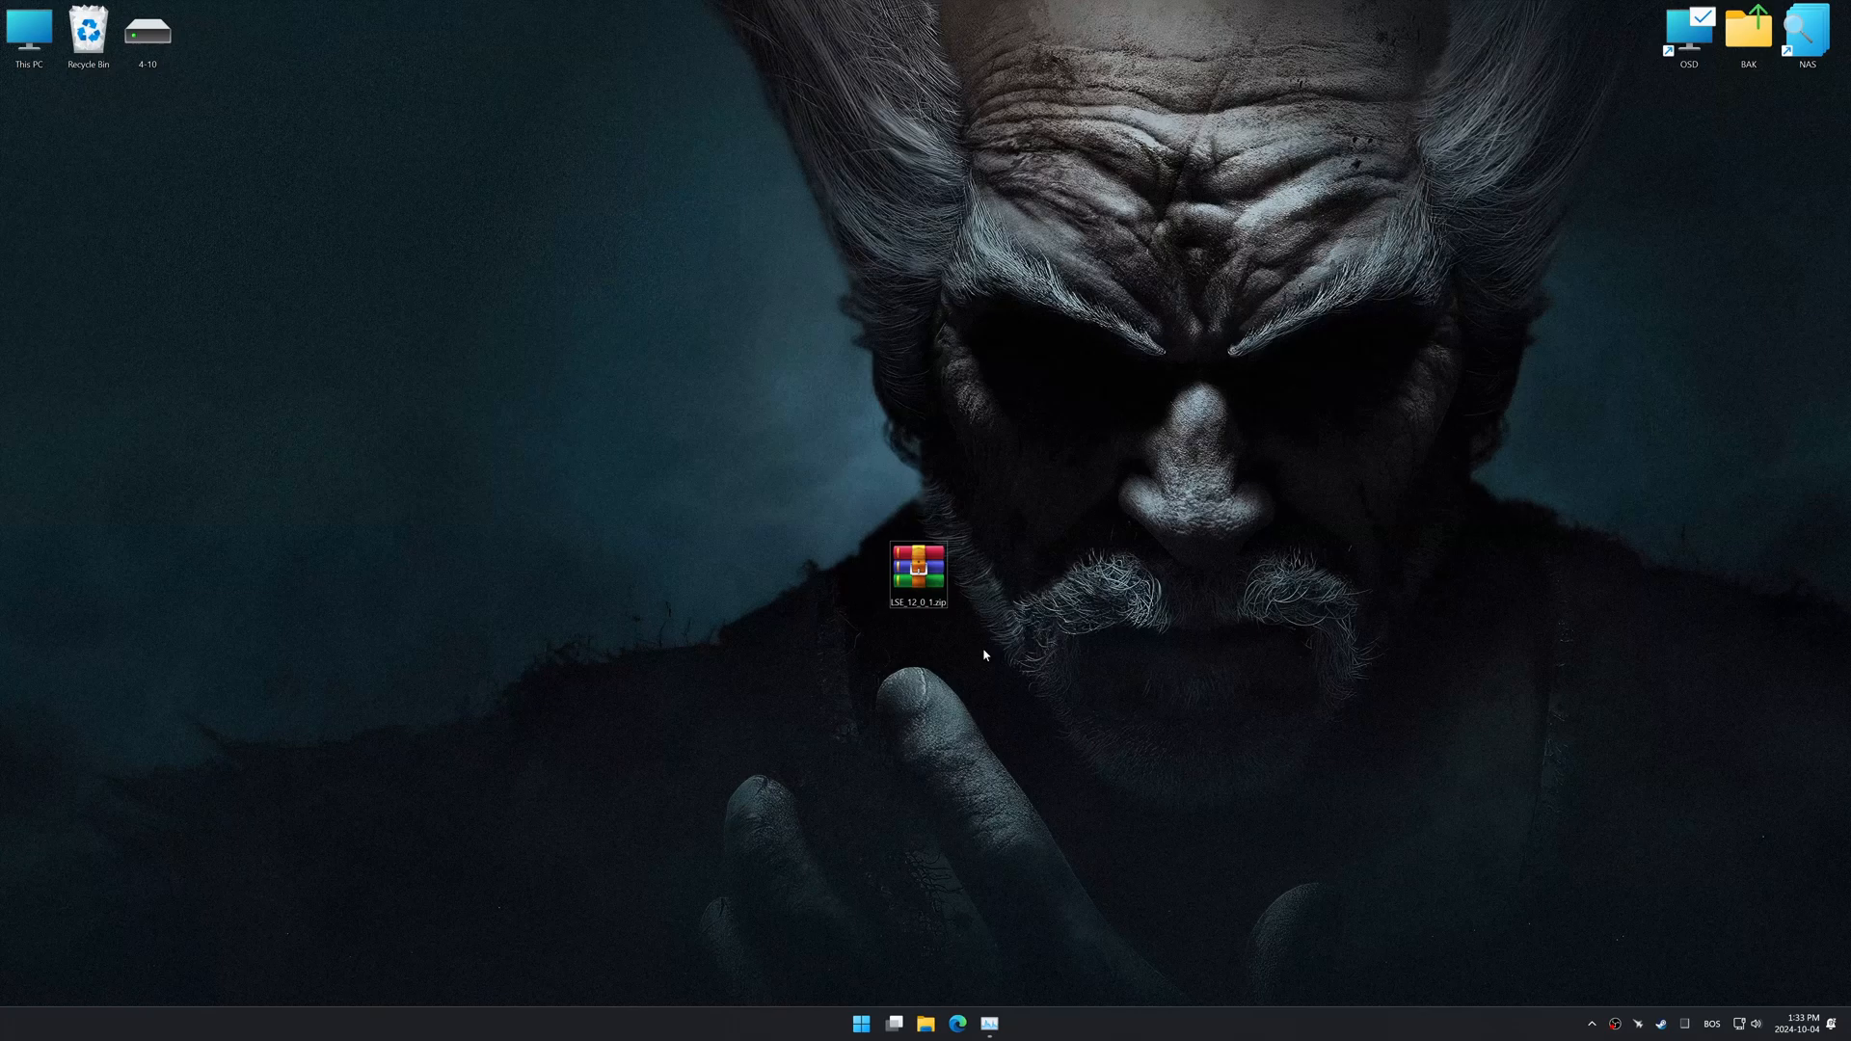
# Step: Extract the LSE 12 zip onto the desktop with WinRAR's Extract Here
pyautogui.rightClick(916, 572)
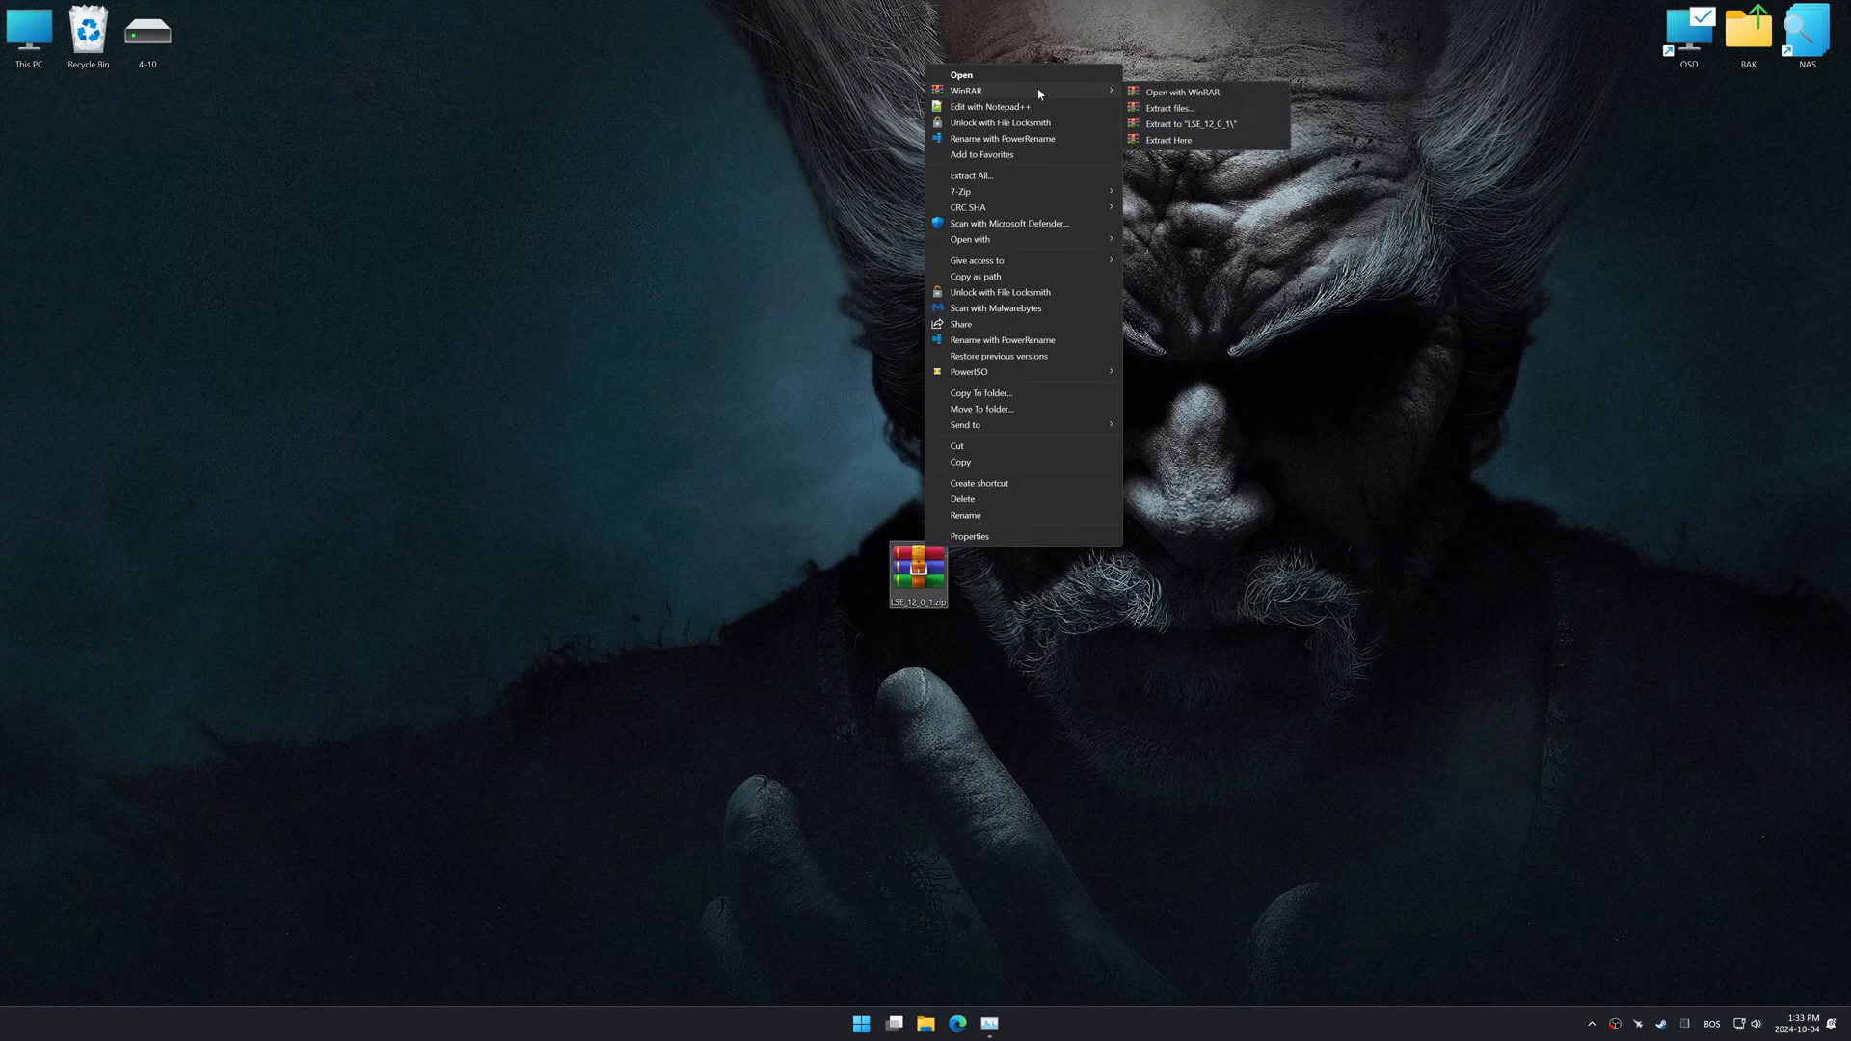
pyautogui.click(862, 360)
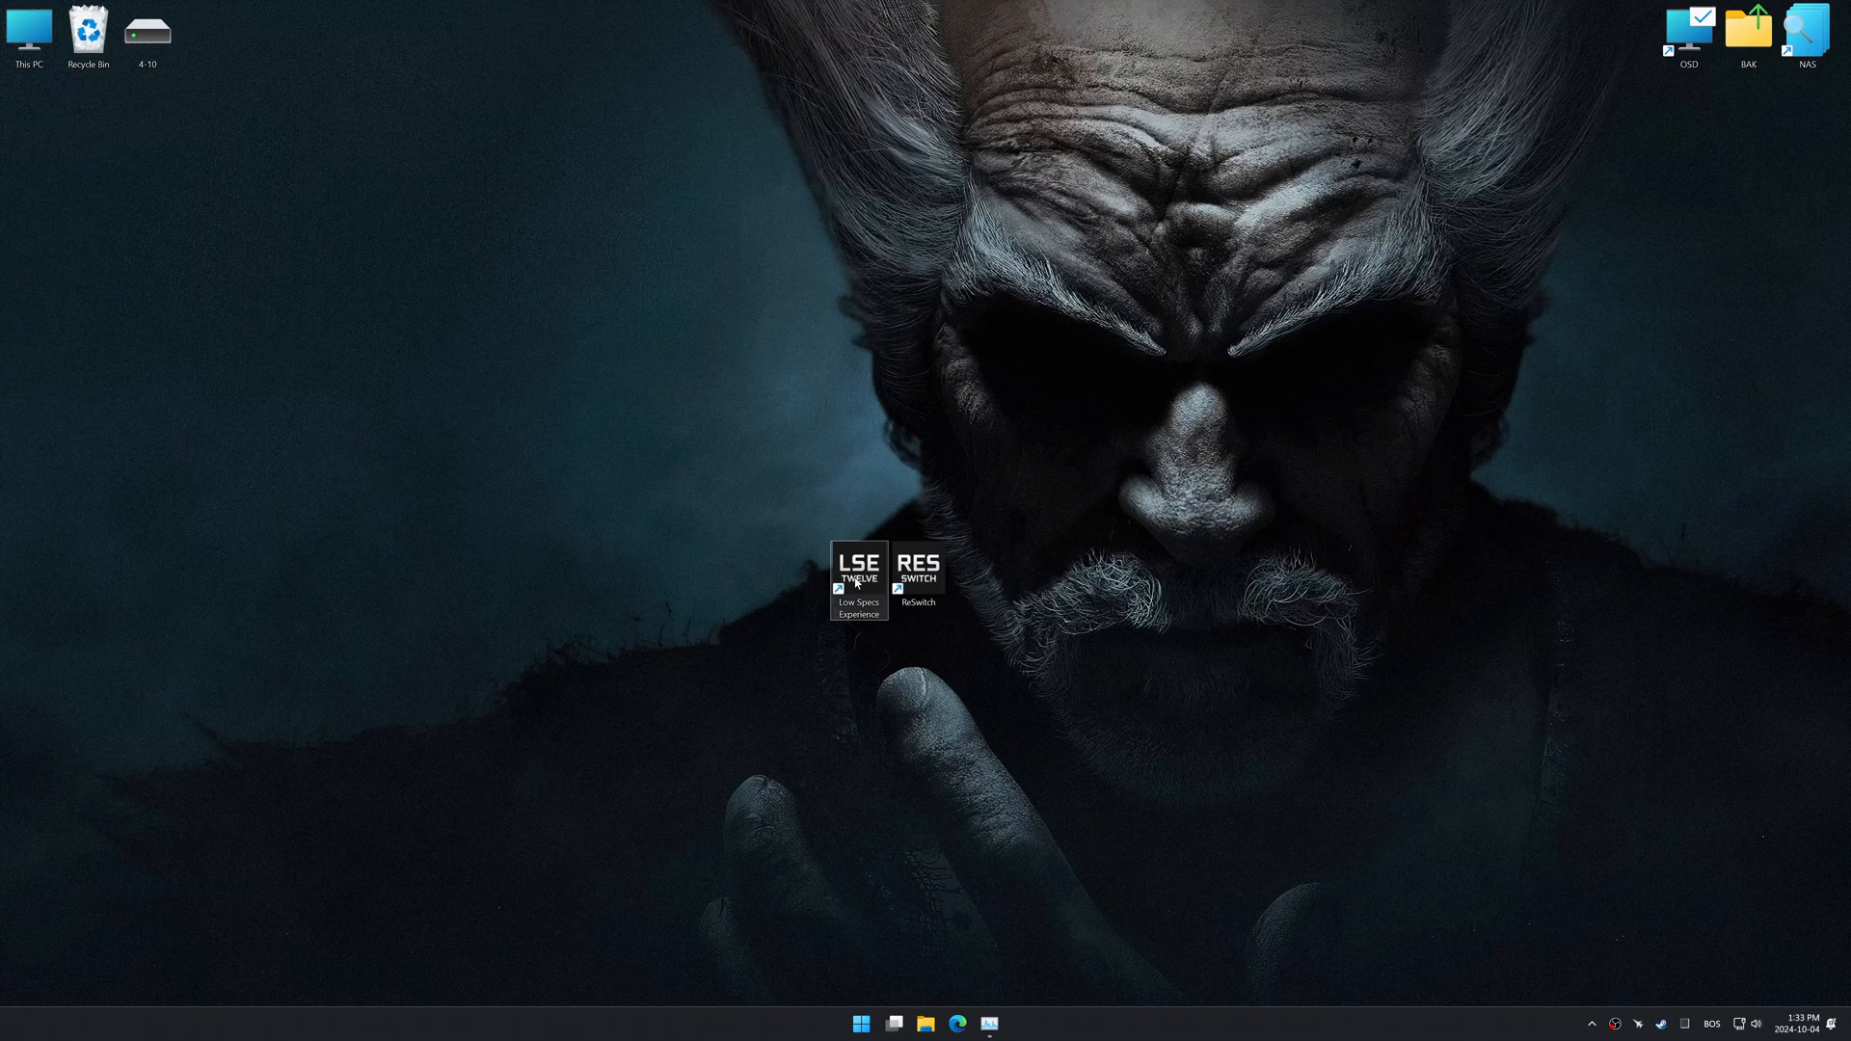
# Step: Launch Low Specs Experience and load the Tekken 7 package, passing the compatibility check
pyautogui.doubleClick(858, 567)
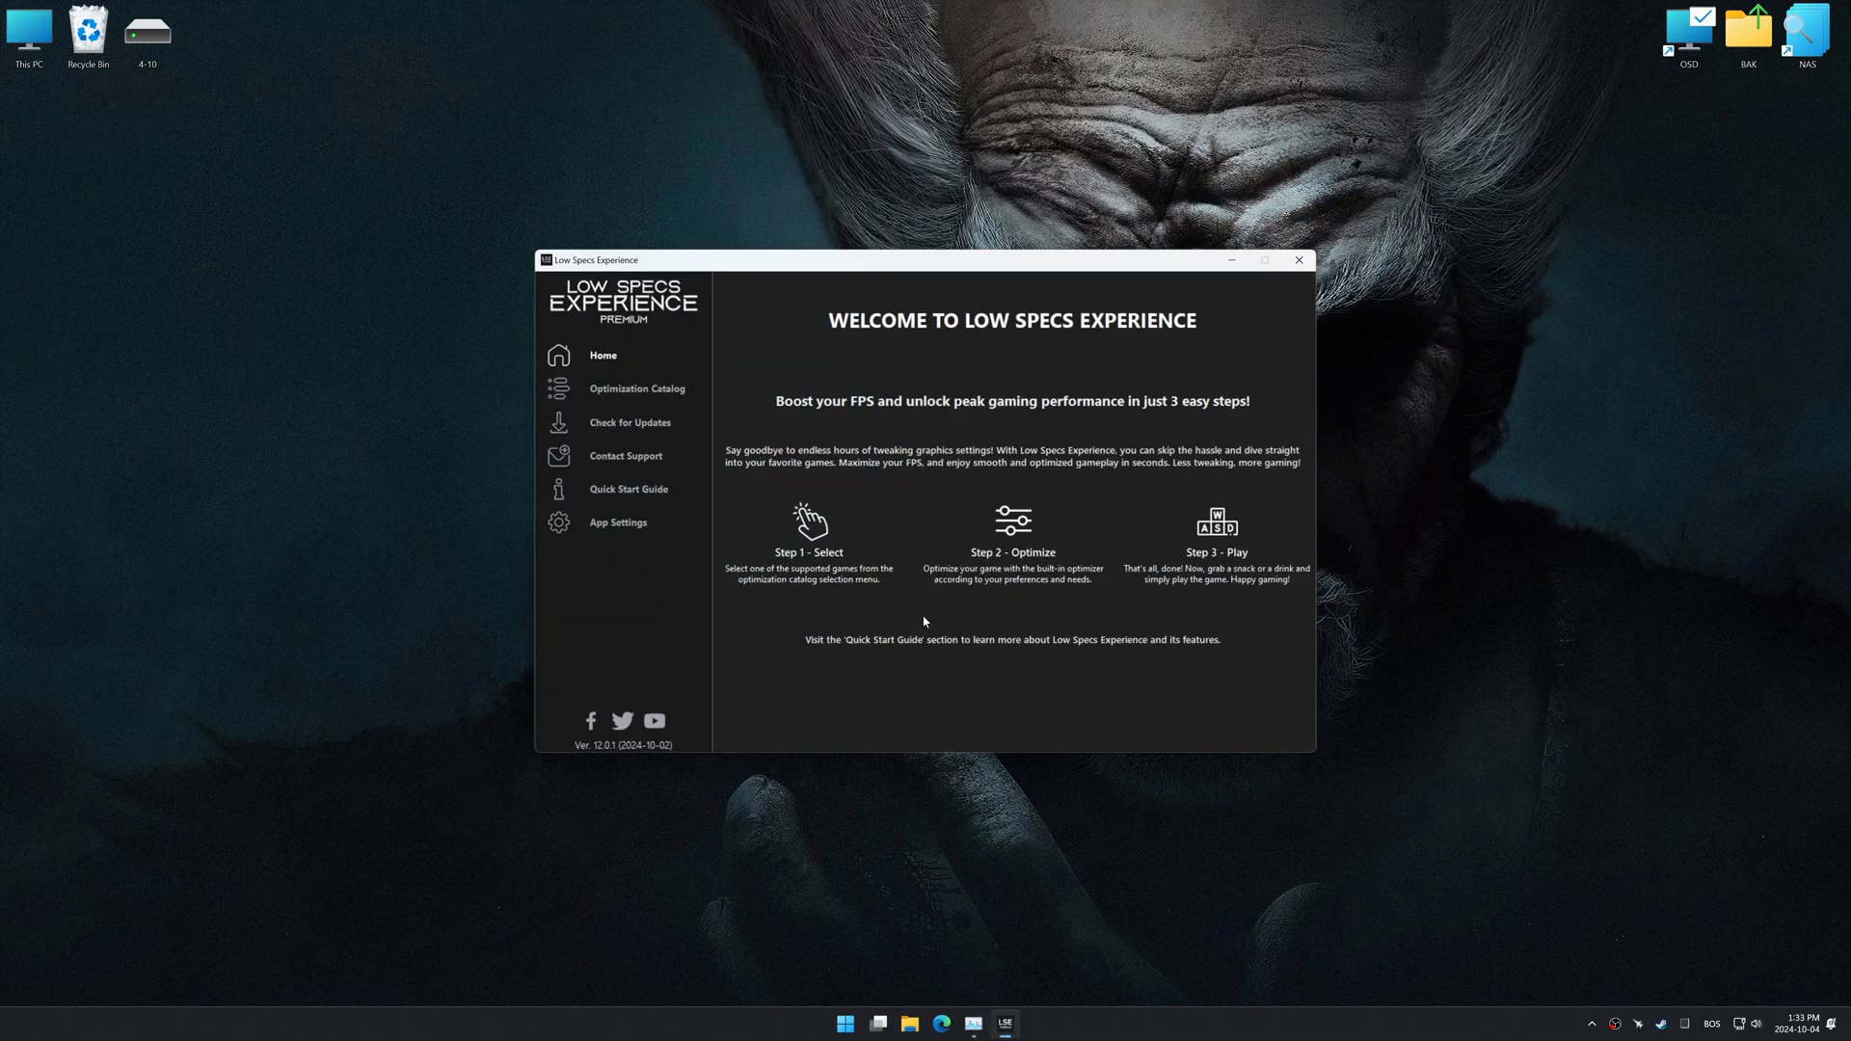
pyautogui.click(634, 389)
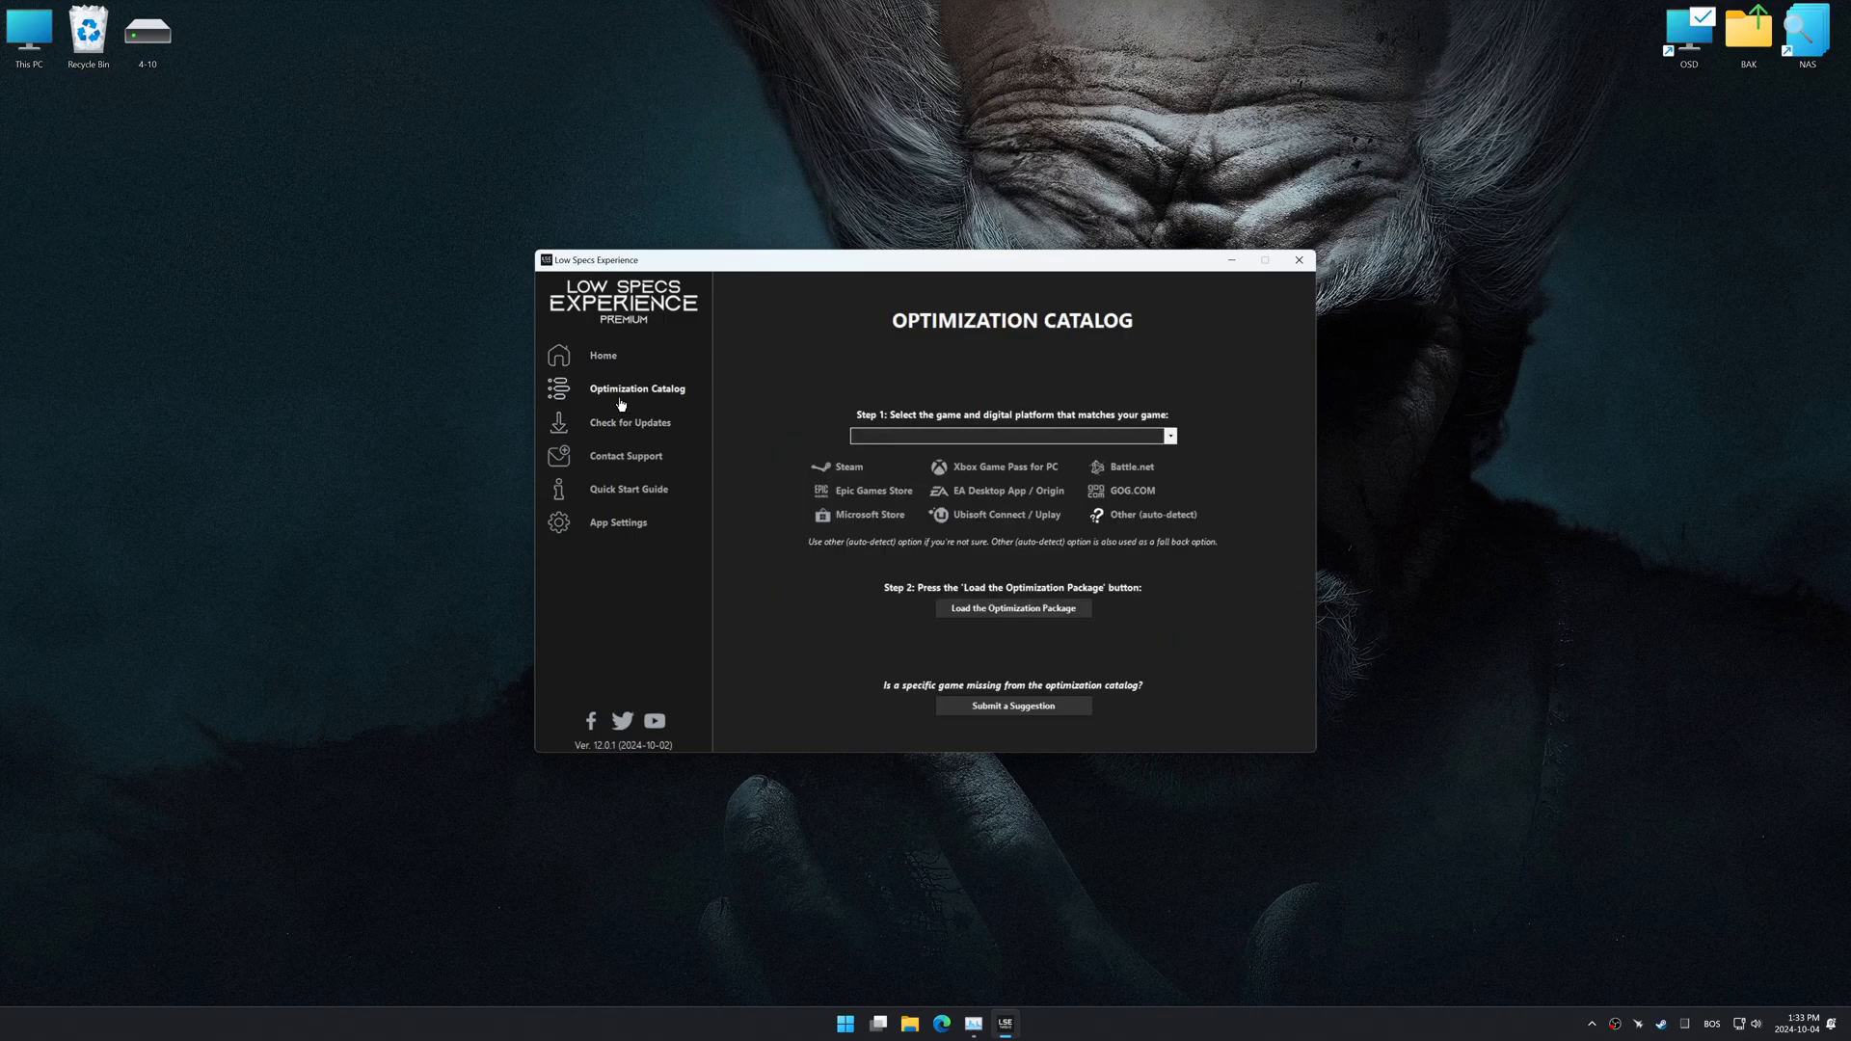
pyautogui.click(1008, 436)
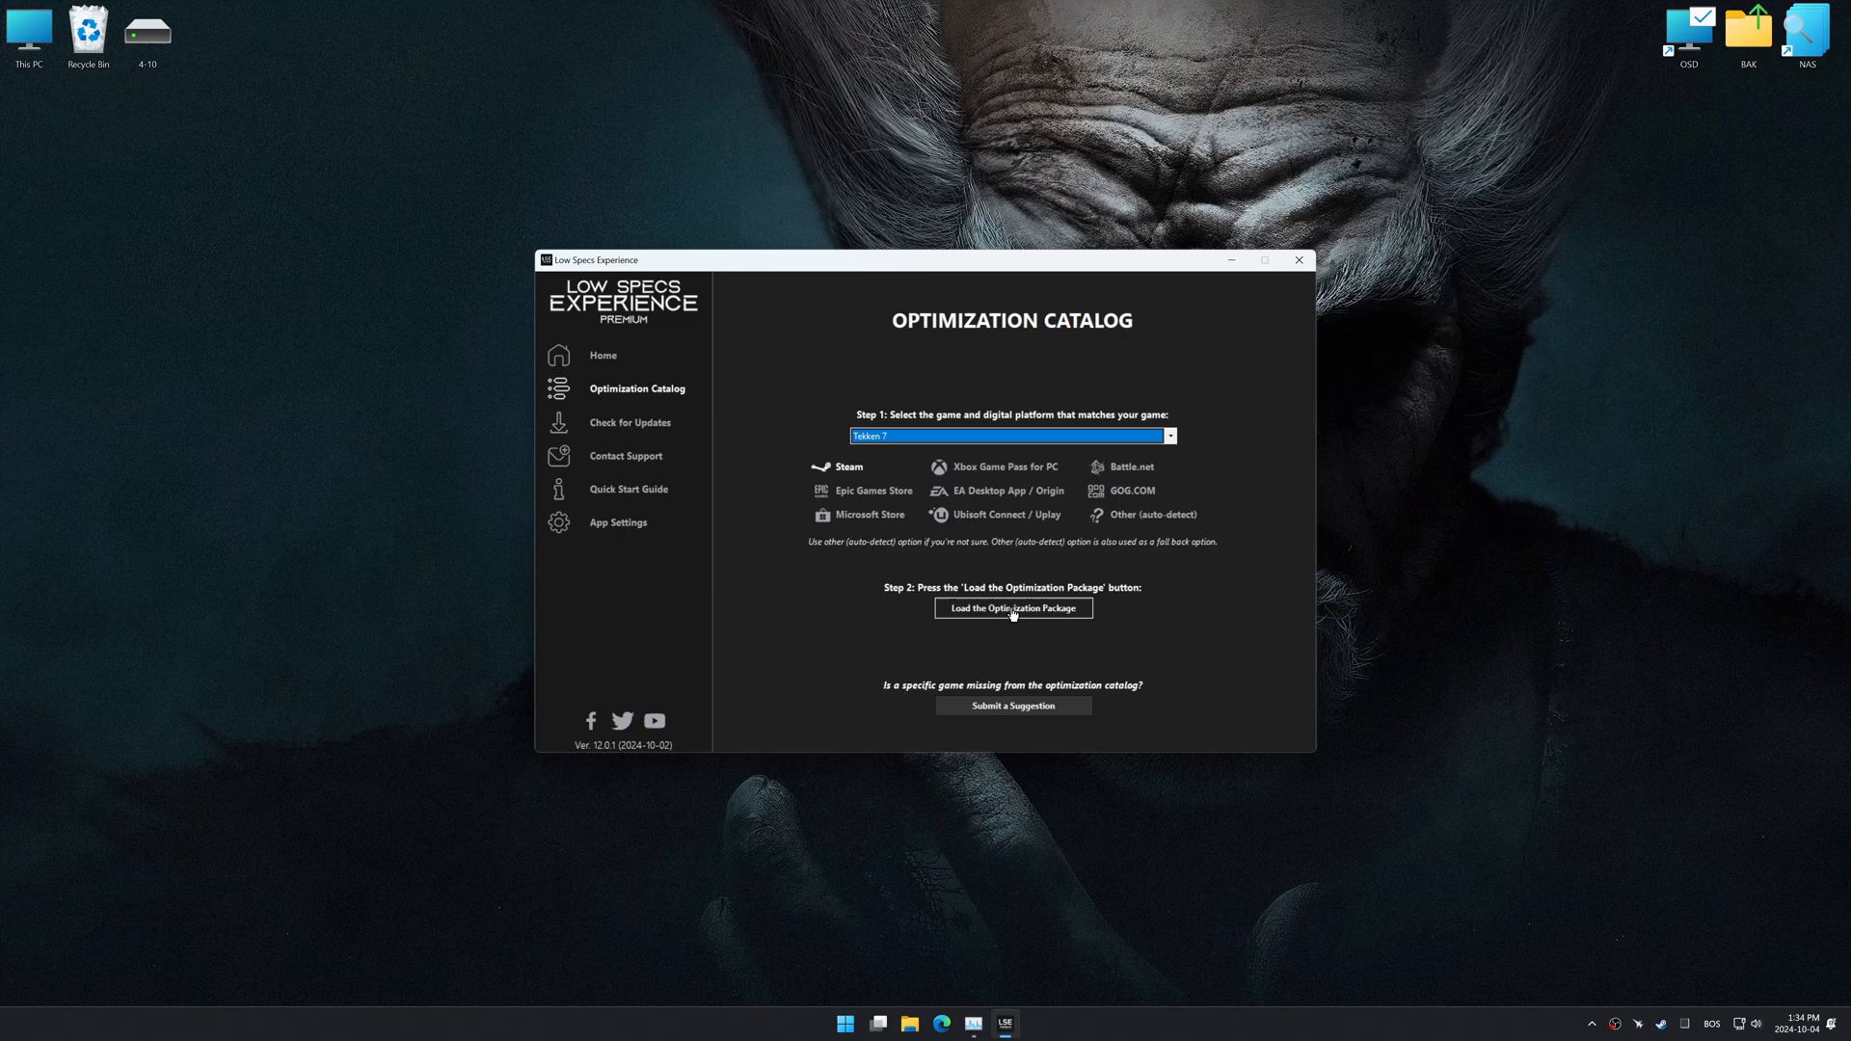
pyautogui.click(1011, 609)
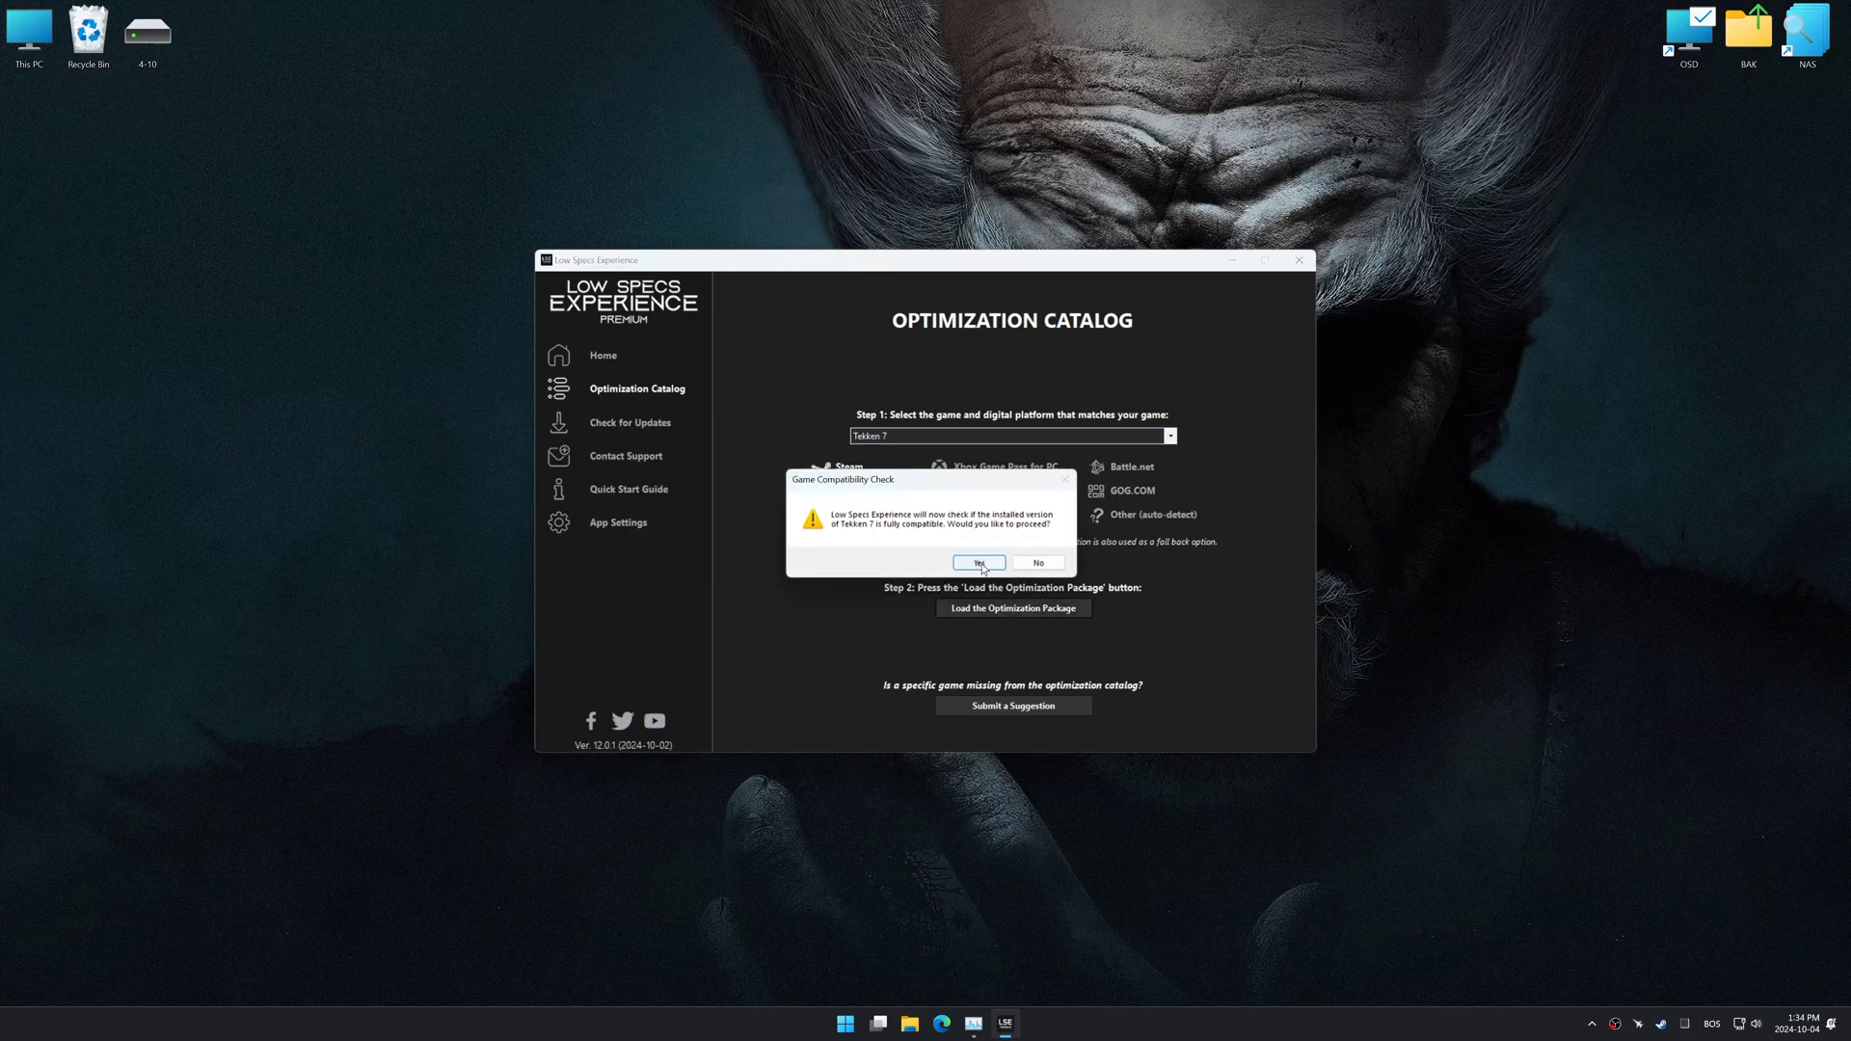
pyautogui.click(977, 562)
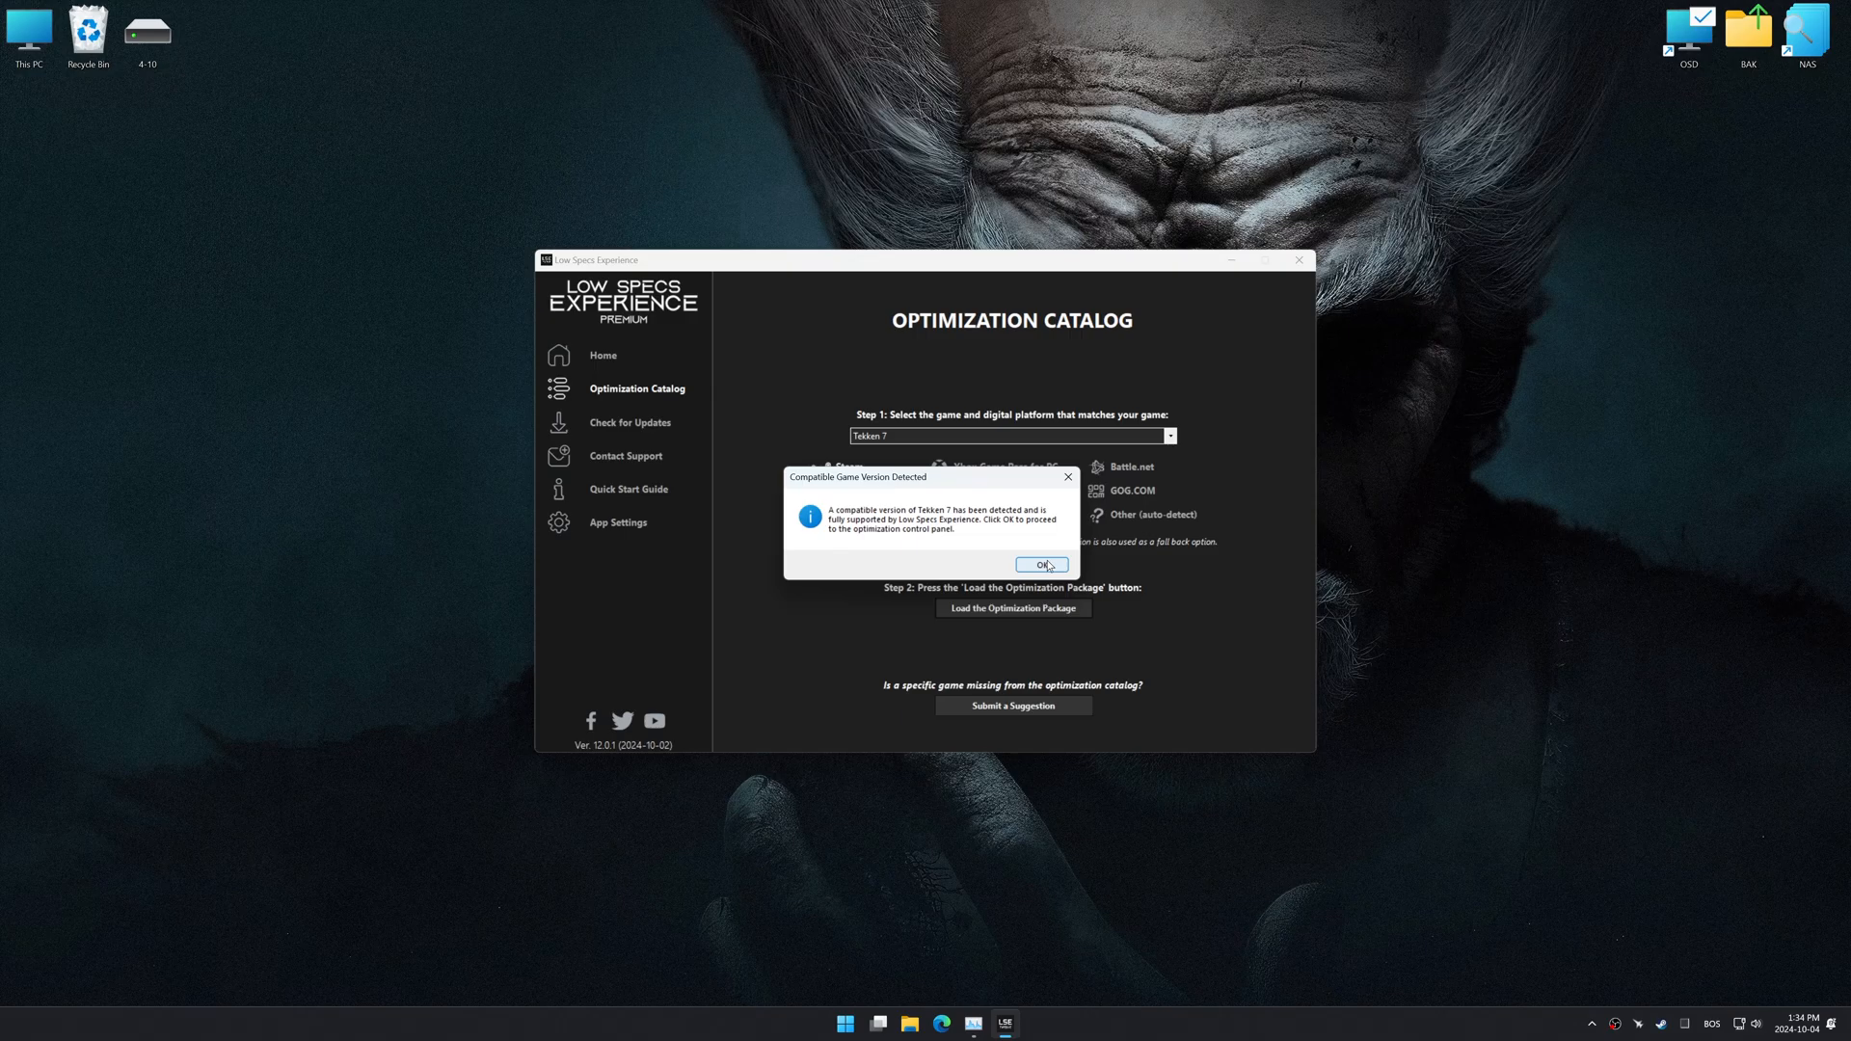
pyautogui.click(1040, 564)
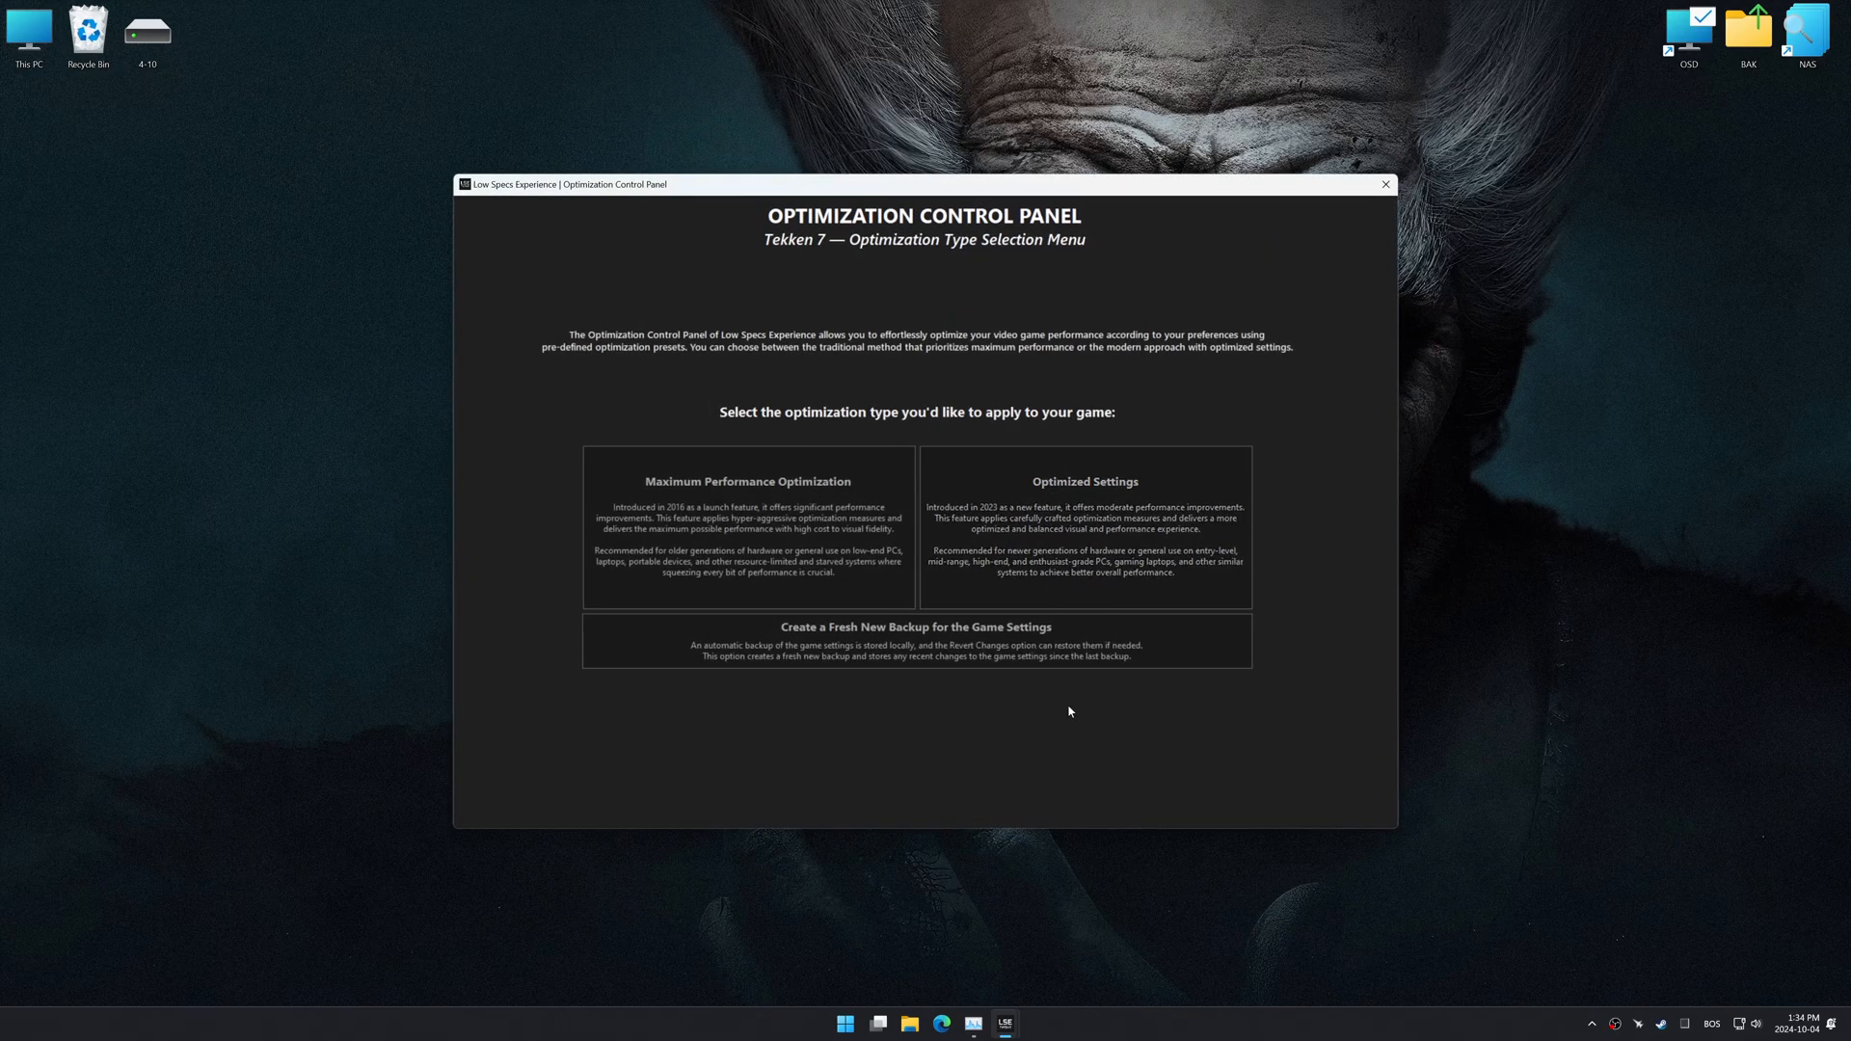
# Step: Apply Optimized Settings, Balanced preset, at 3840 x 2160 resolution to Tekken 7
pyautogui.click(1083, 525)
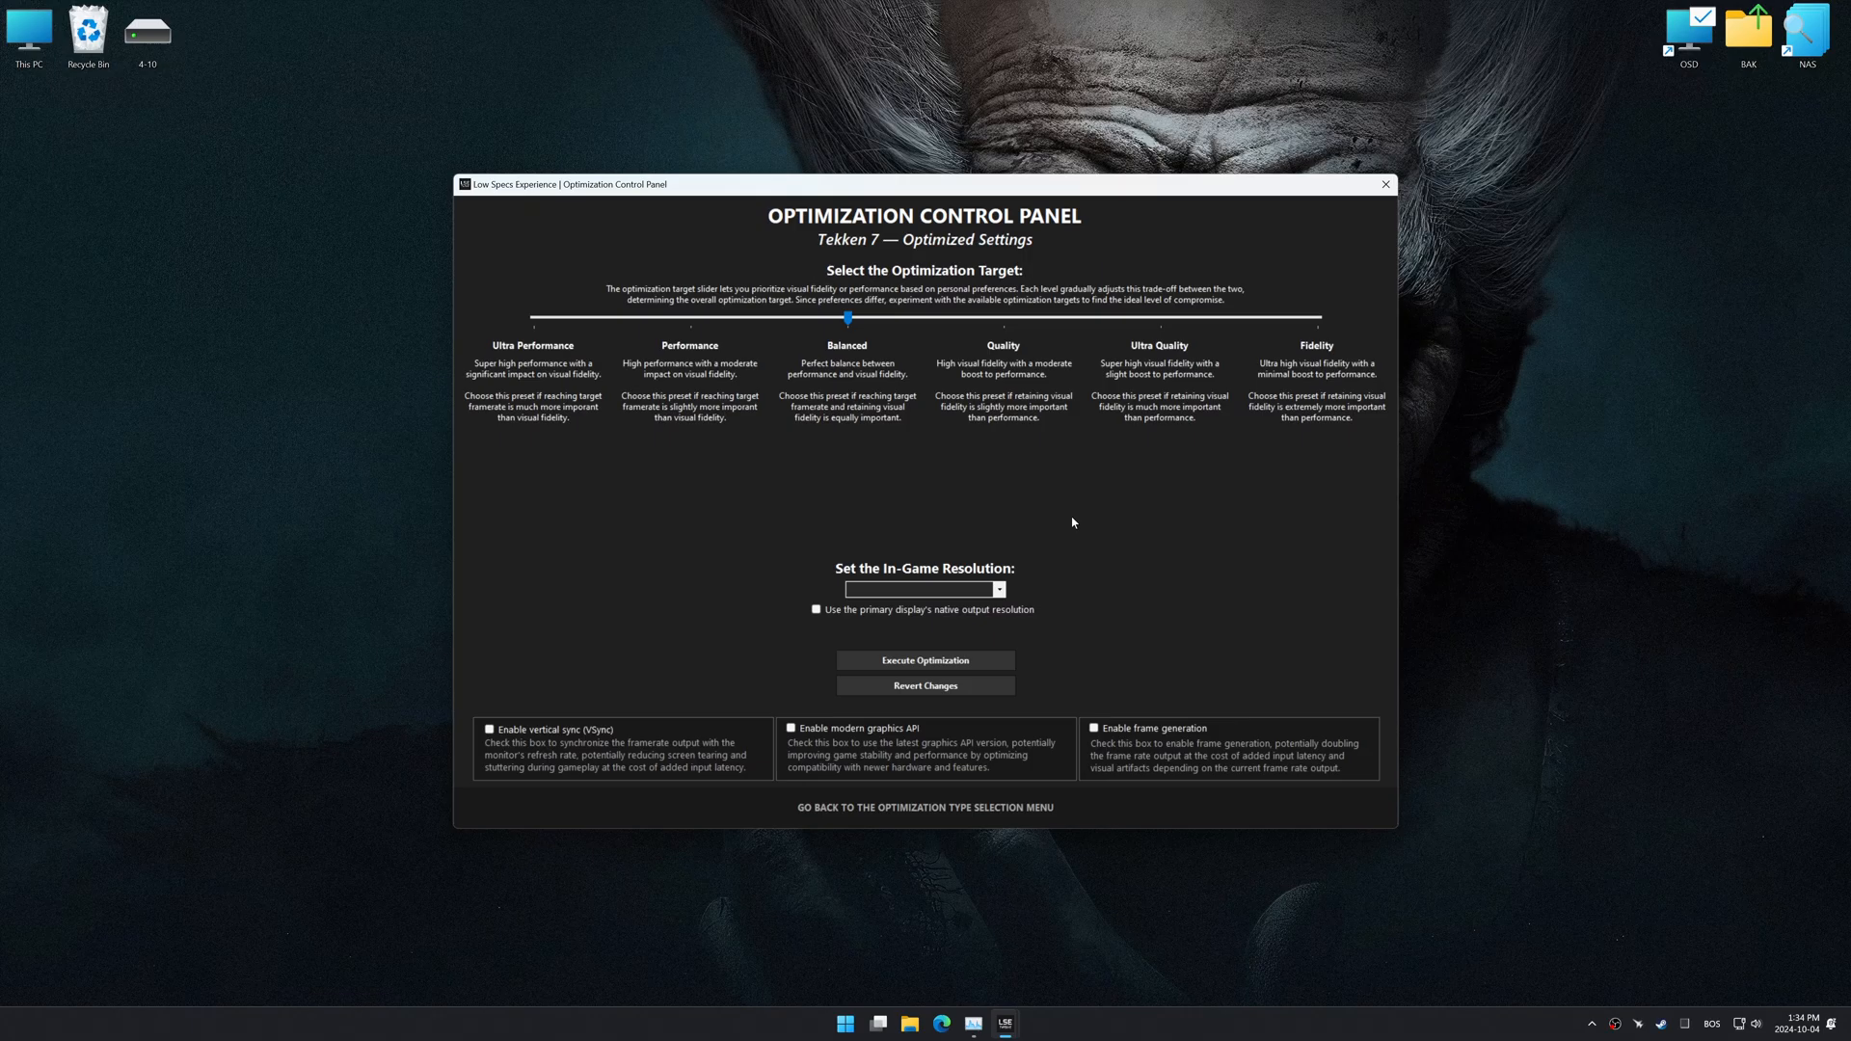
pyautogui.click(998, 589)
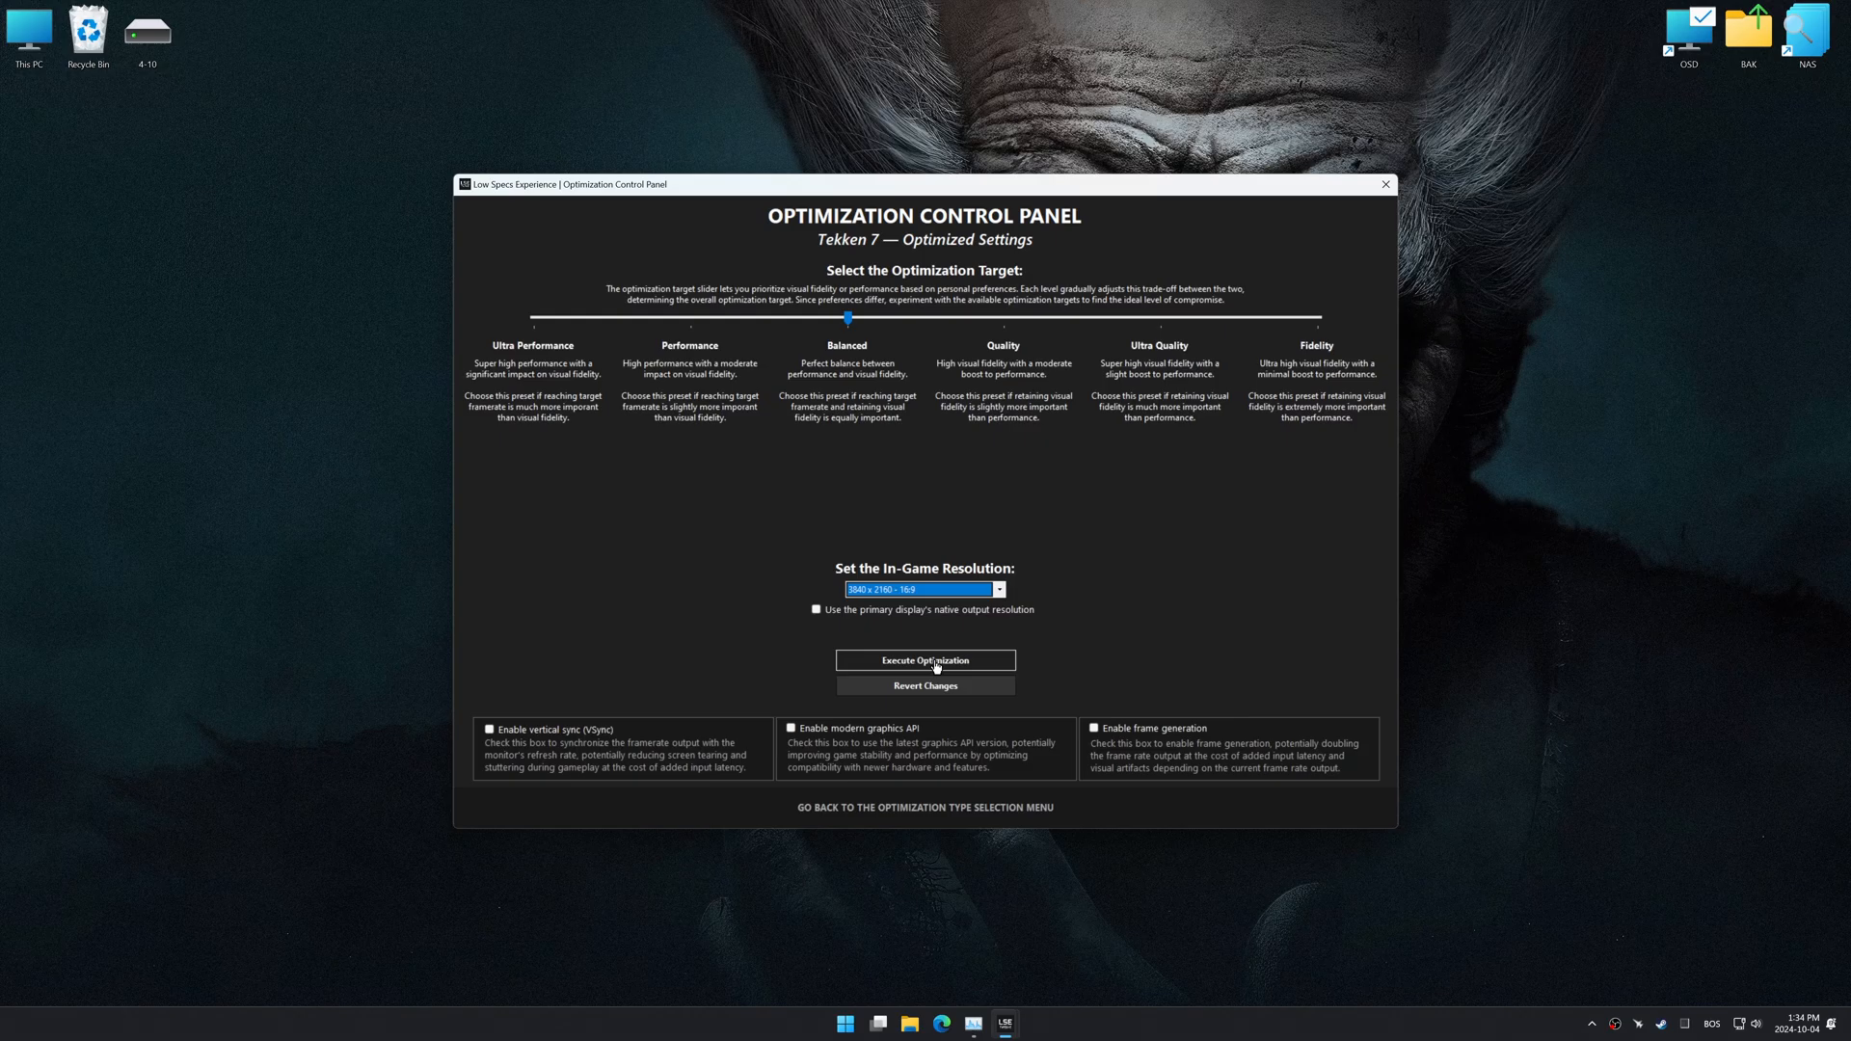
pyautogui.click(925, 659)
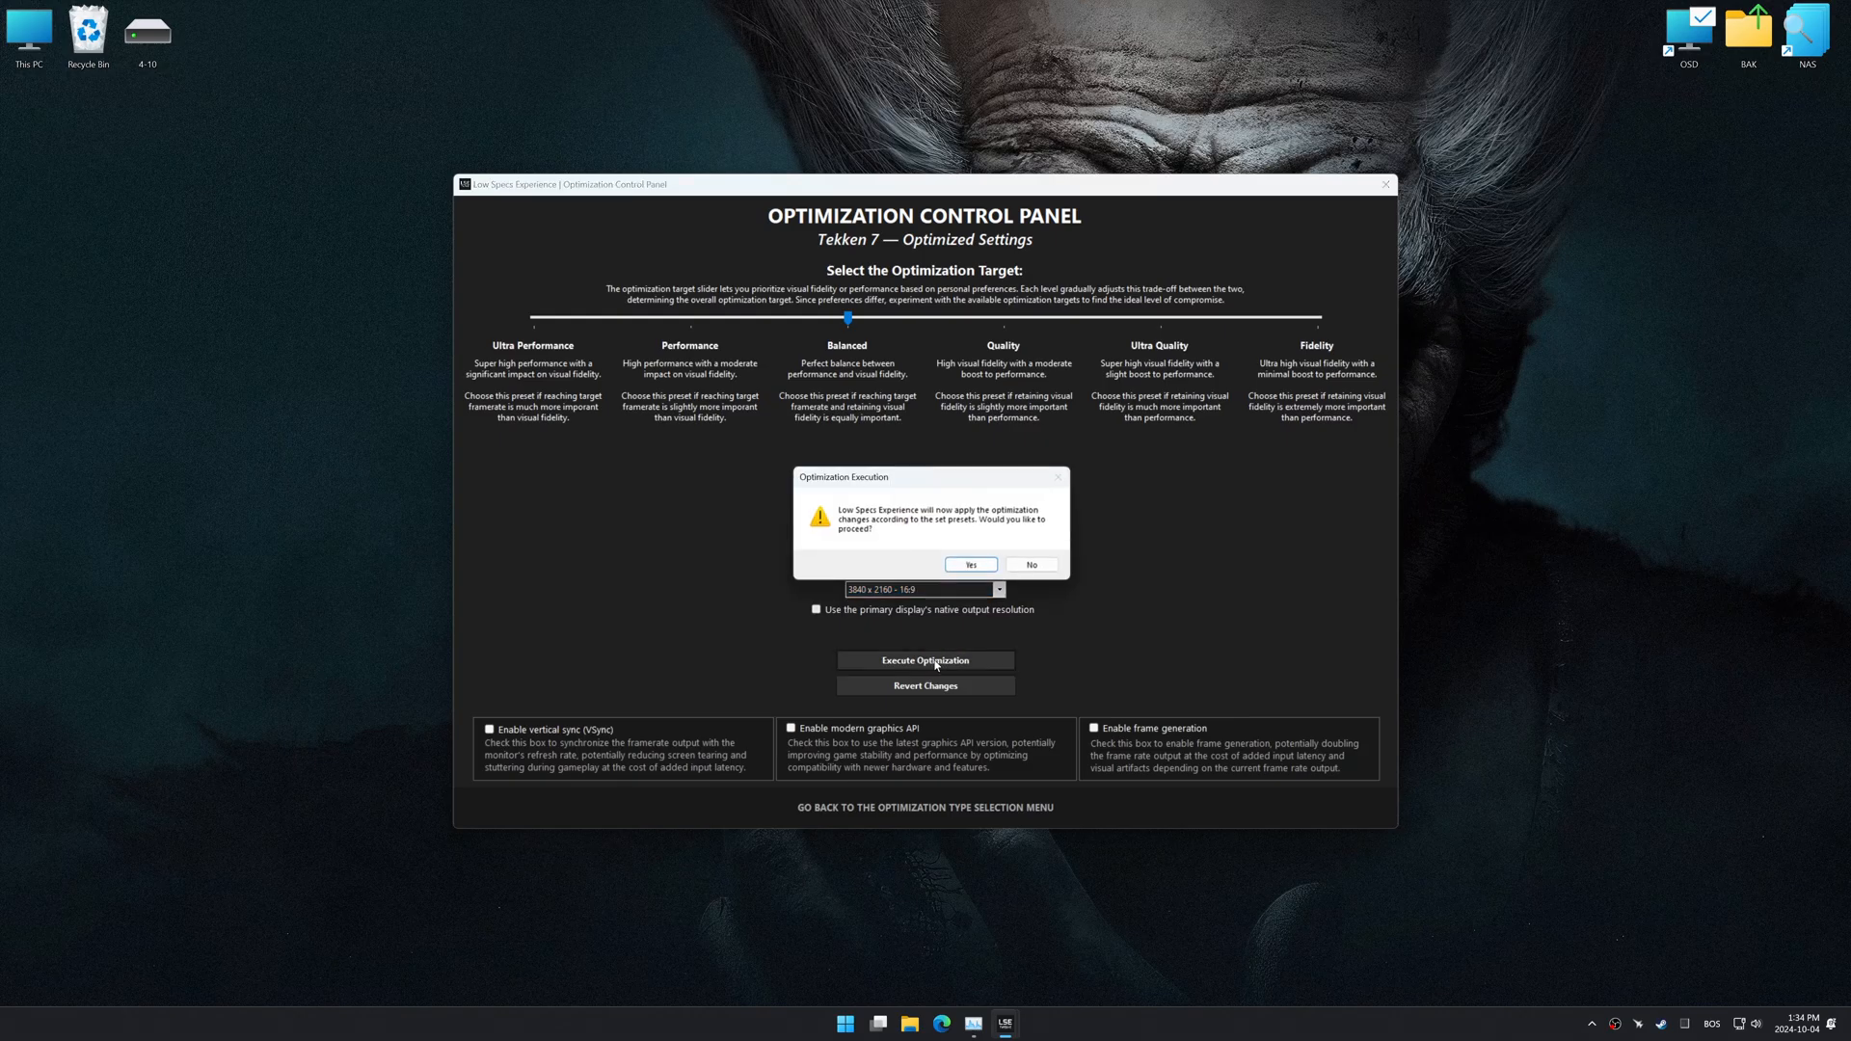
pyautogui.click(969, 564)
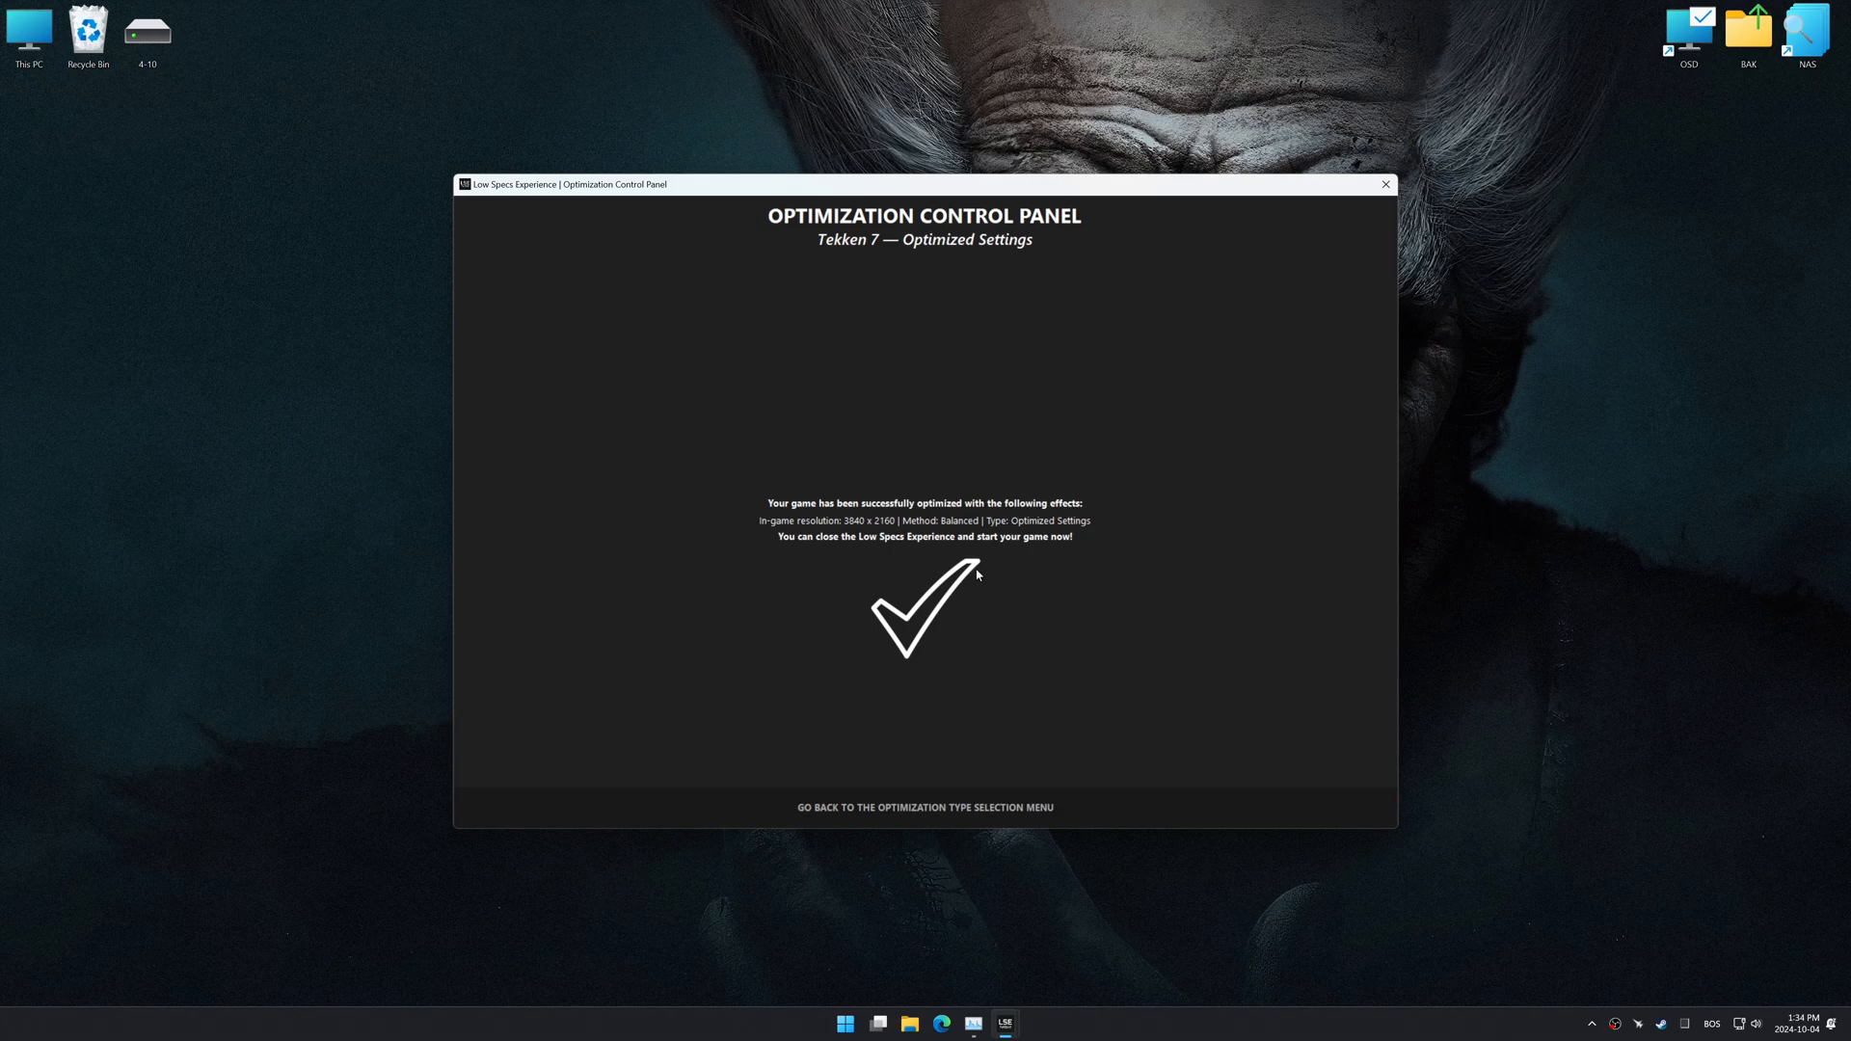
# Step: Revert Tekken 7's optimization from the selection menu, restoring the backed-up settings
pyautogui.click(925, 808)
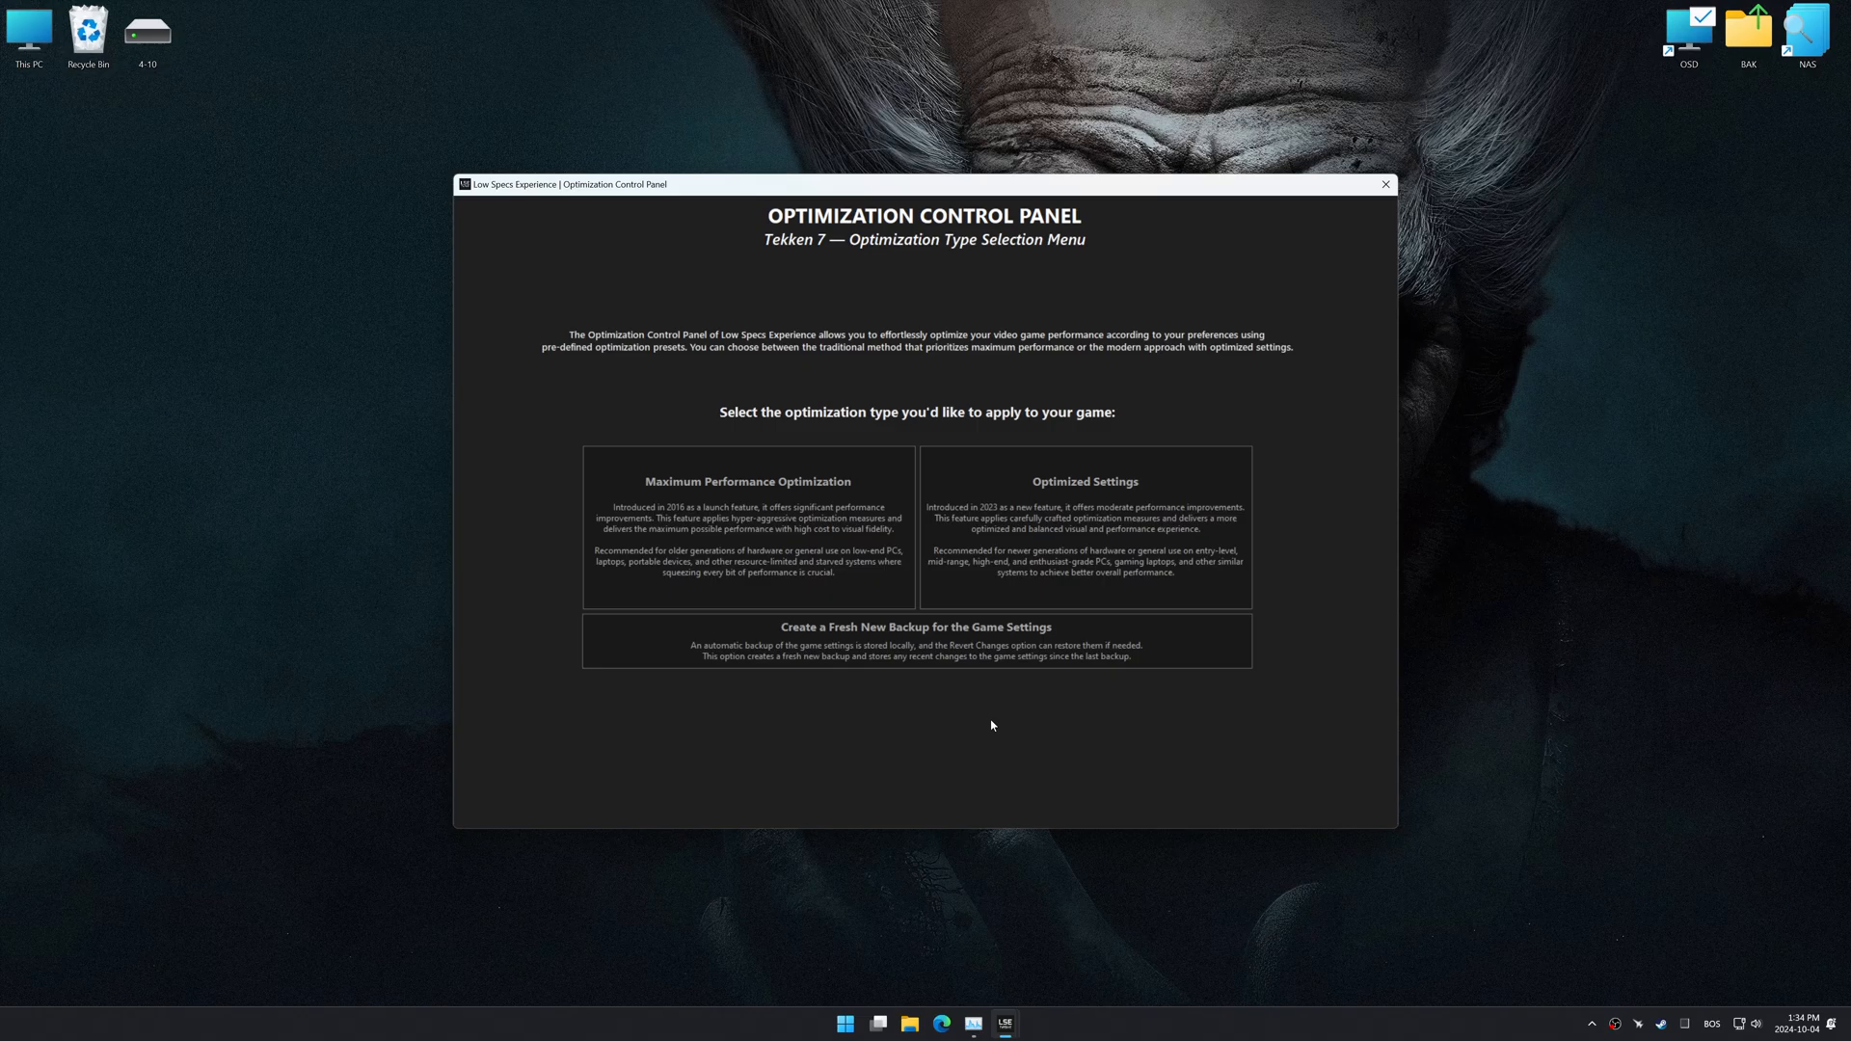
pyautogui.click(925, 685)
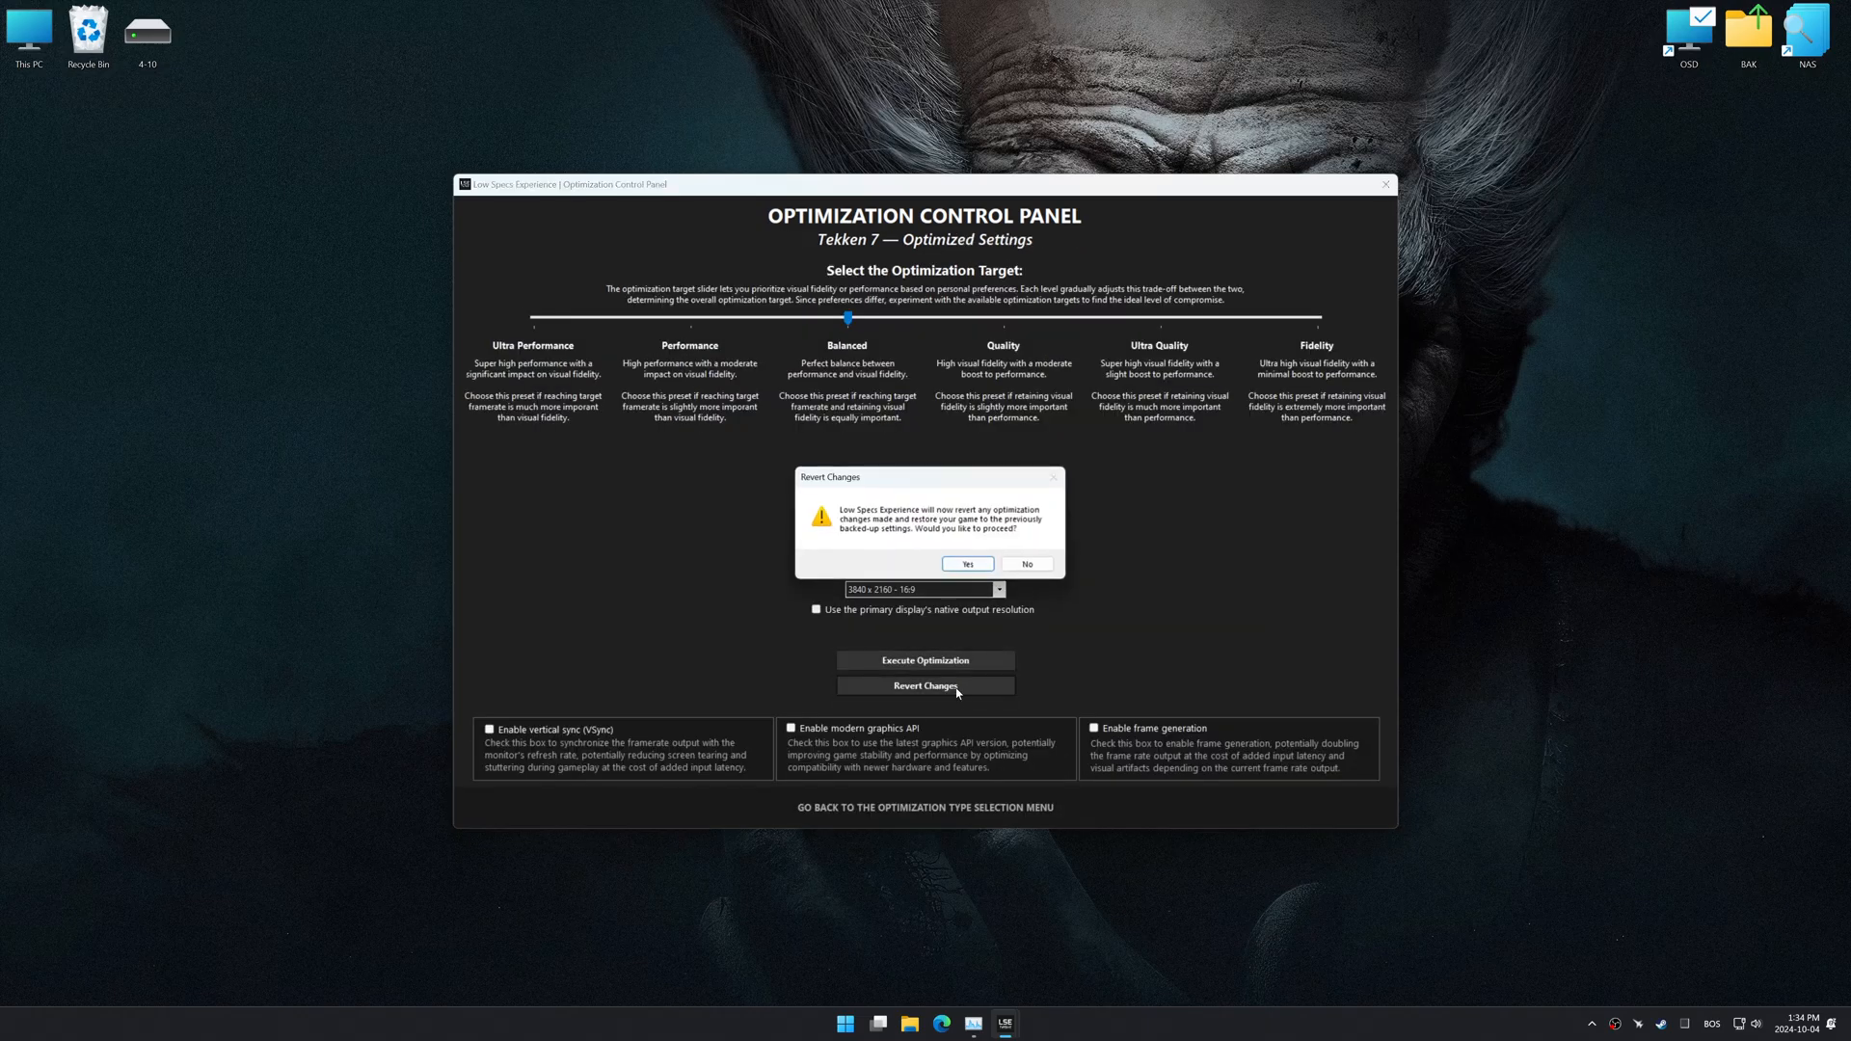
pyautogui.click(966, 563)
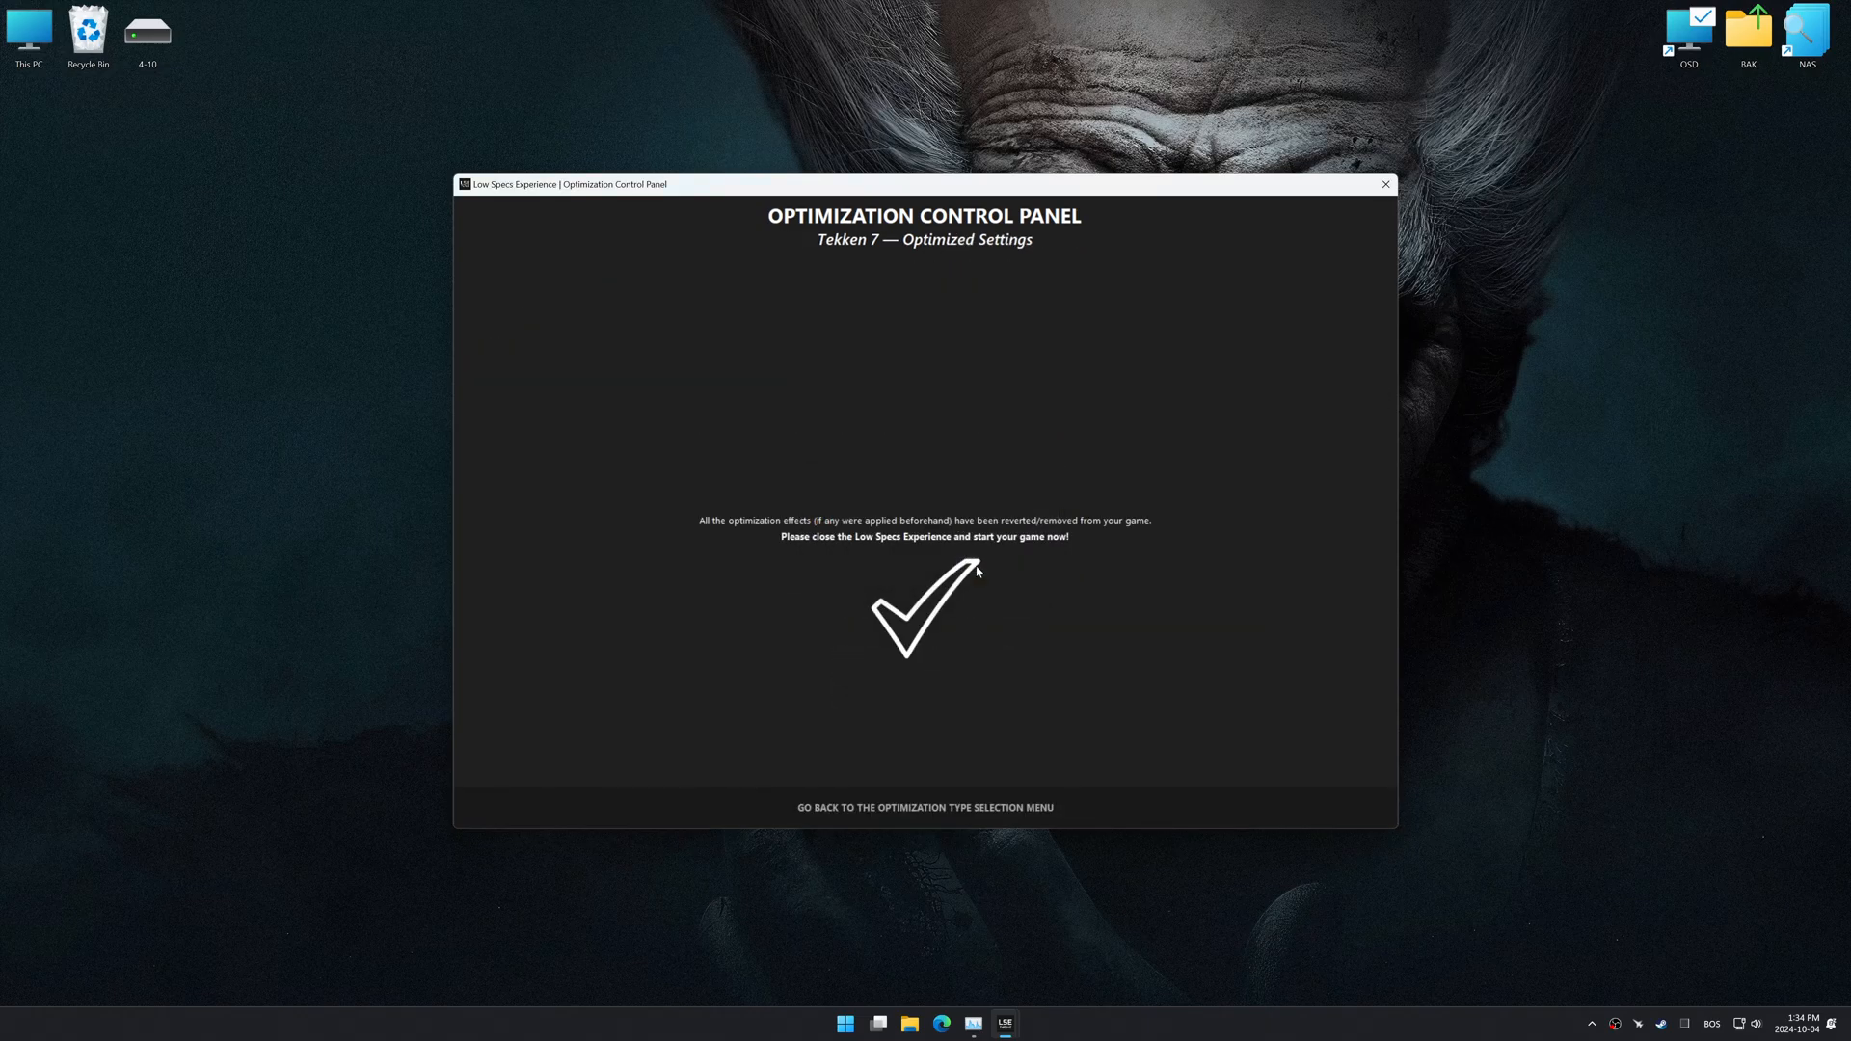